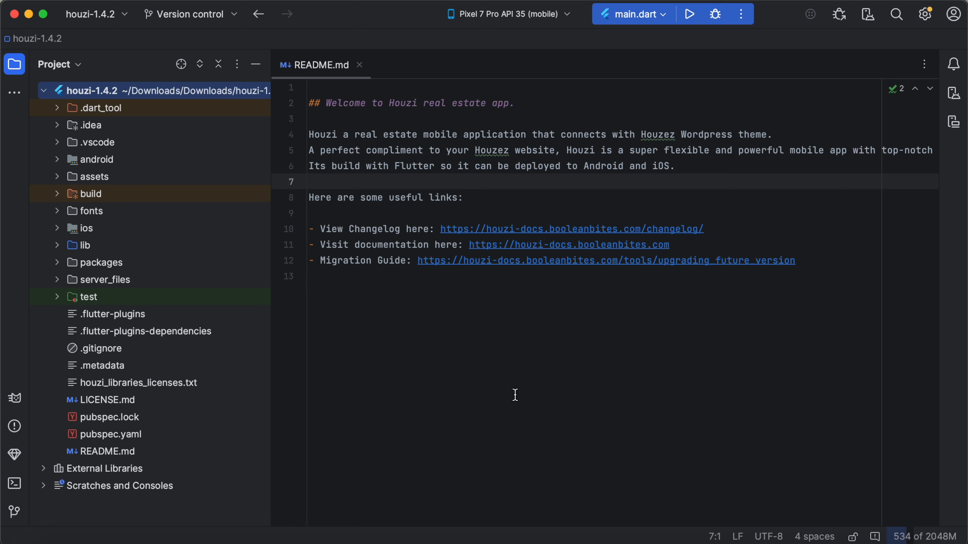
pyautogui.moveTo(116, 75)
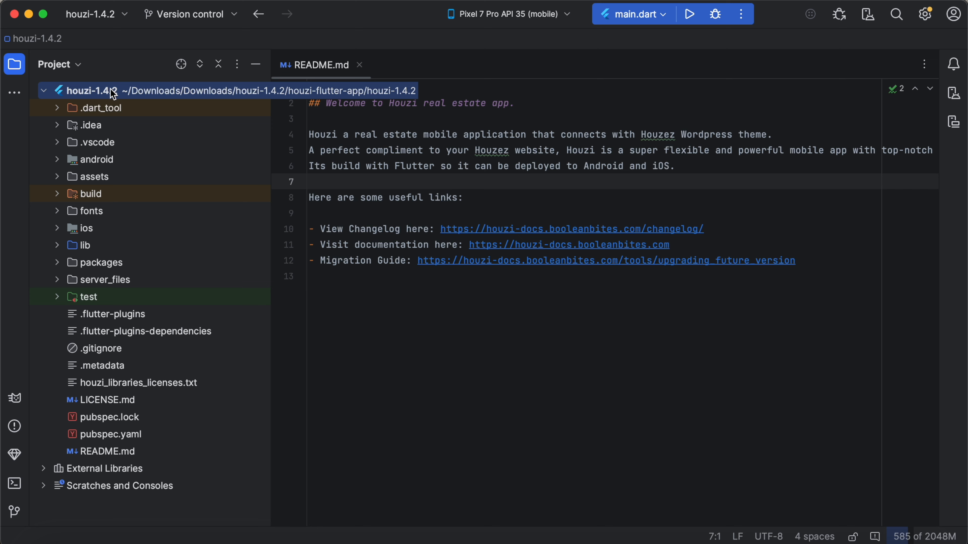
# Expand the houzi-1.4.2 project's lib folder and point out Hooks.dart and main.dart.
pyautogui.click(80, 245)
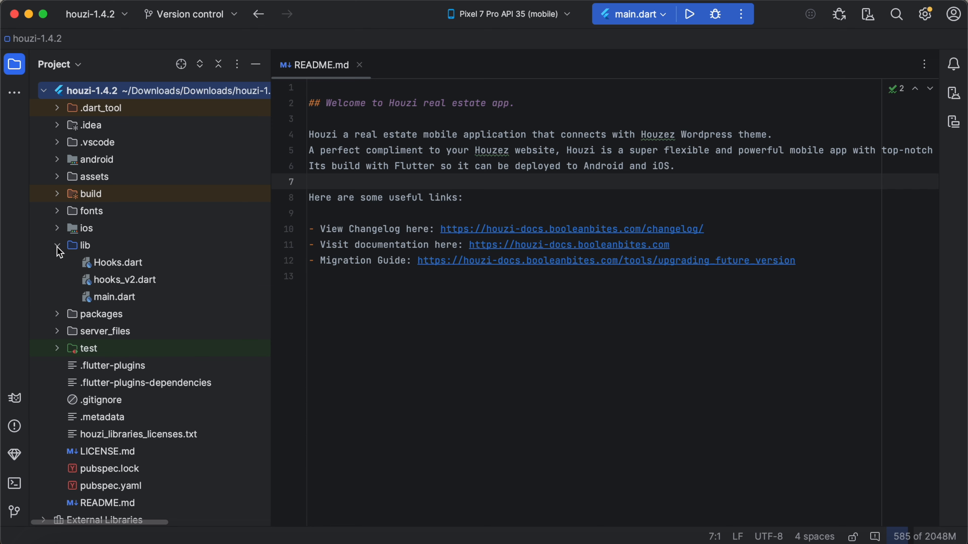
pyautogui.click(83, 245)
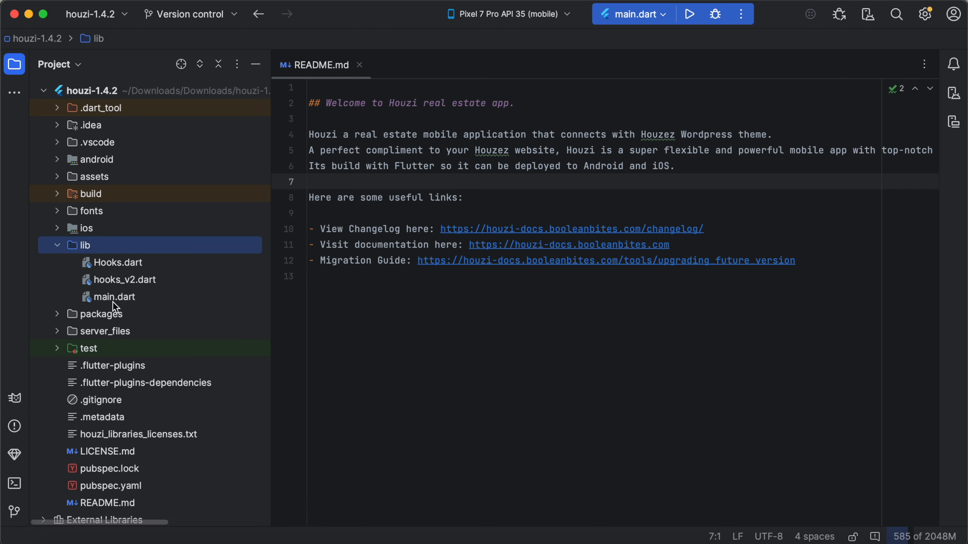
pyautogui.moveTo(116, 286)
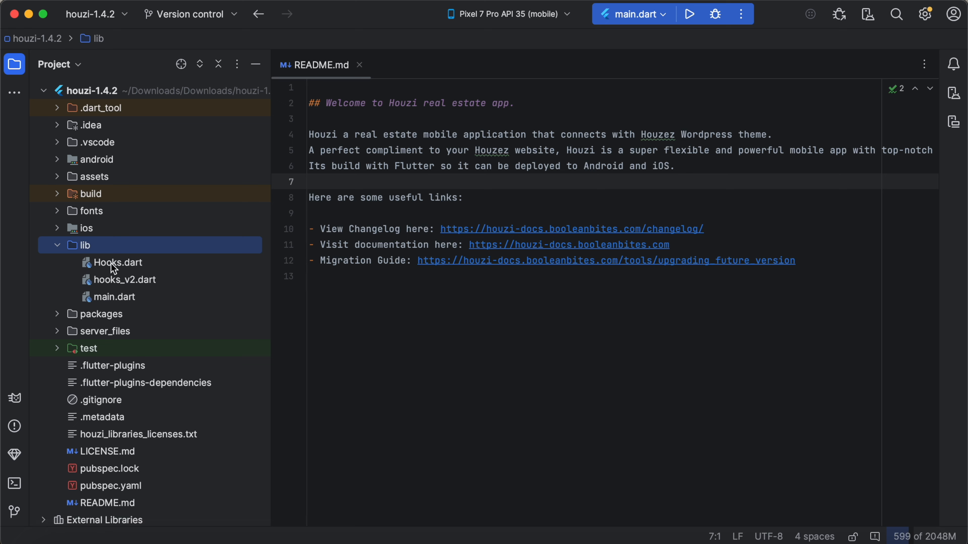
pyautogui.click(117, 262)
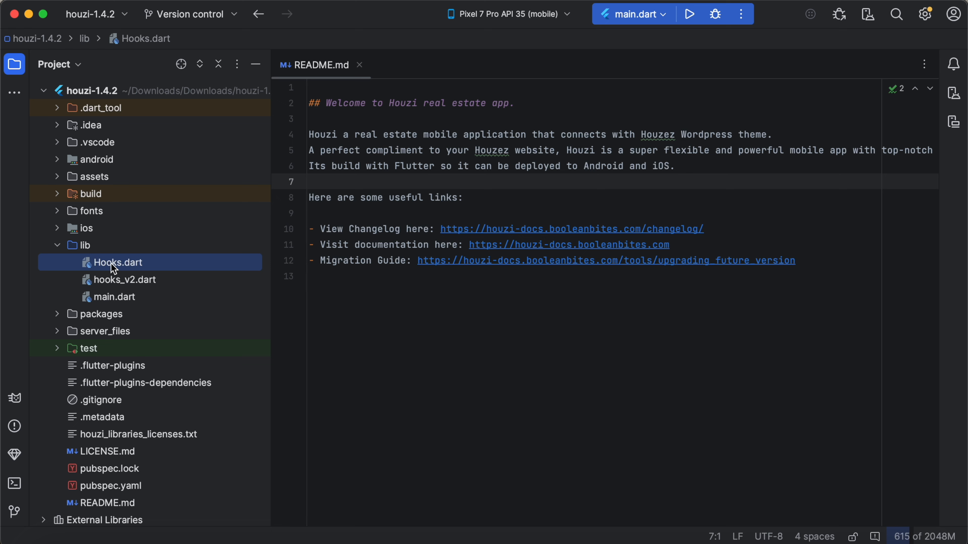
pyautogui.click(114, 296)
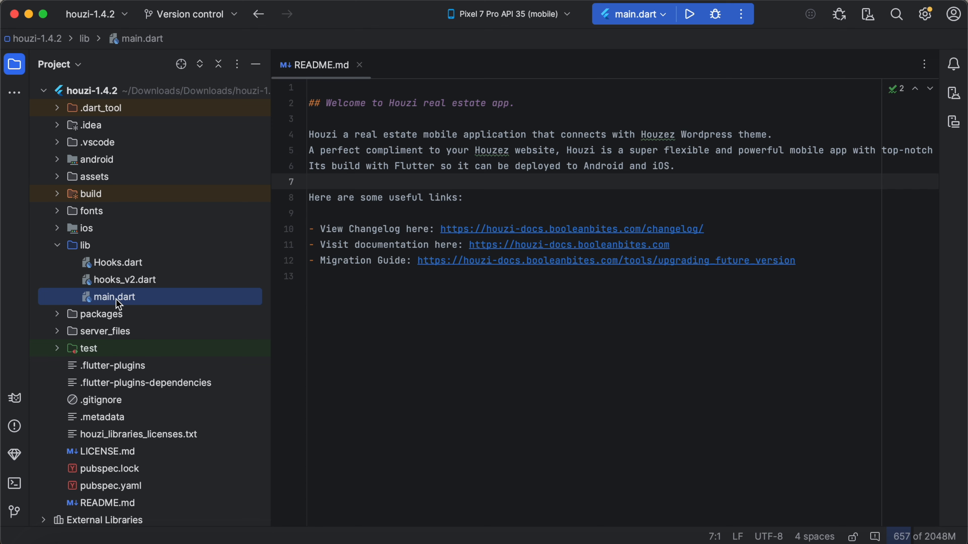
# Bring main.dart and hooks_v2.dart into the editor and read the hook overrides down to getAgentItemHook.
pyautogui.doubleClick(113, 296)
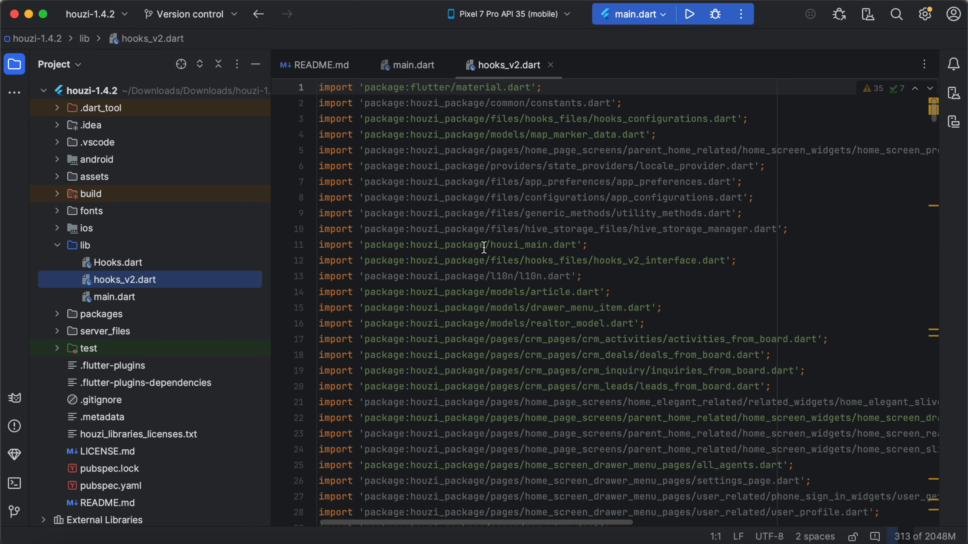
pyautogui.scroll(-3)
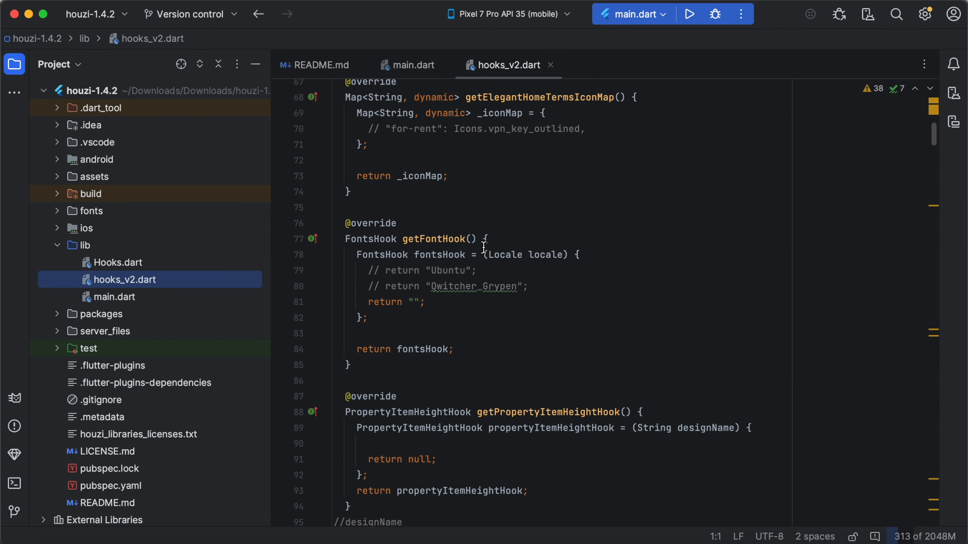
pyautogui.scroll(-3)
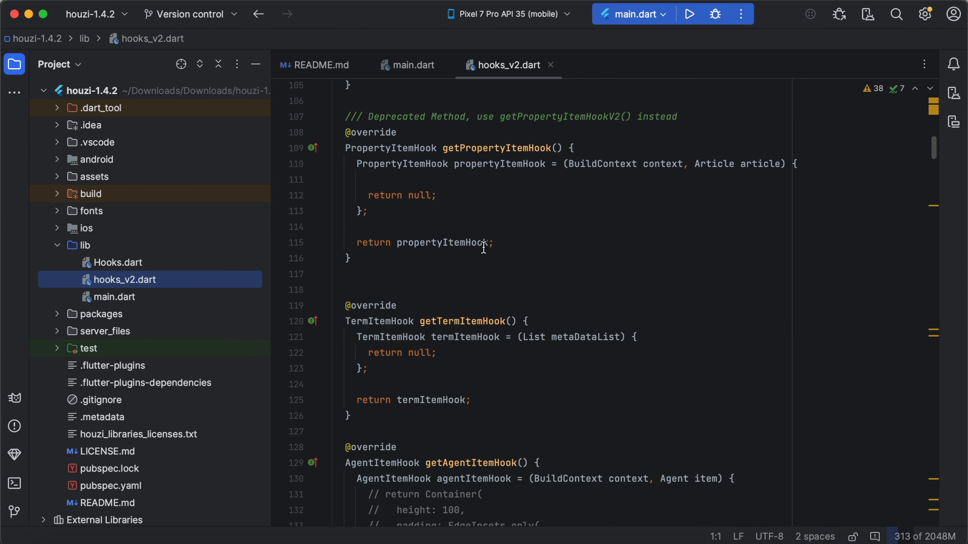
pyautogui.scroll(-3)
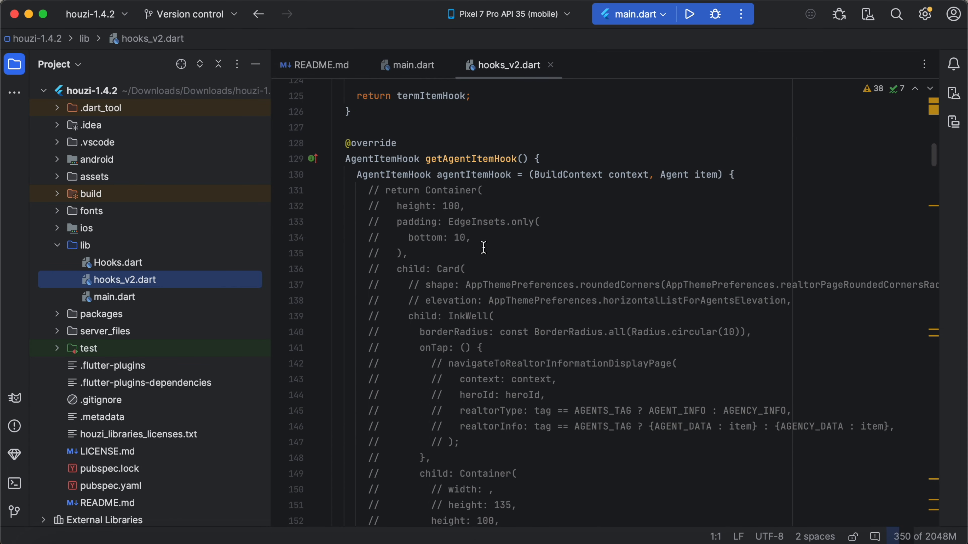
pyautogui.scroll(-3)
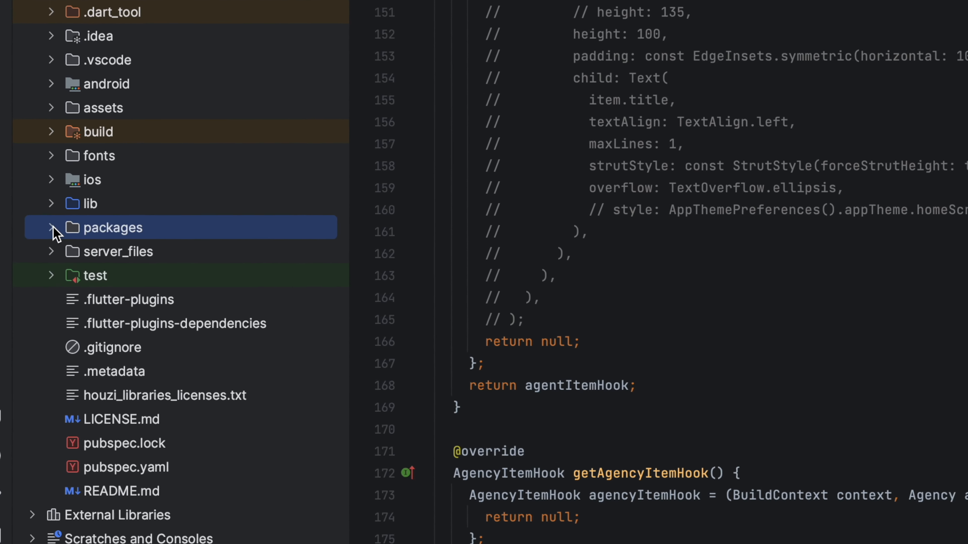
# Expand the packages folder to reveal houzi_package.
pyautogui.click(52, 227)
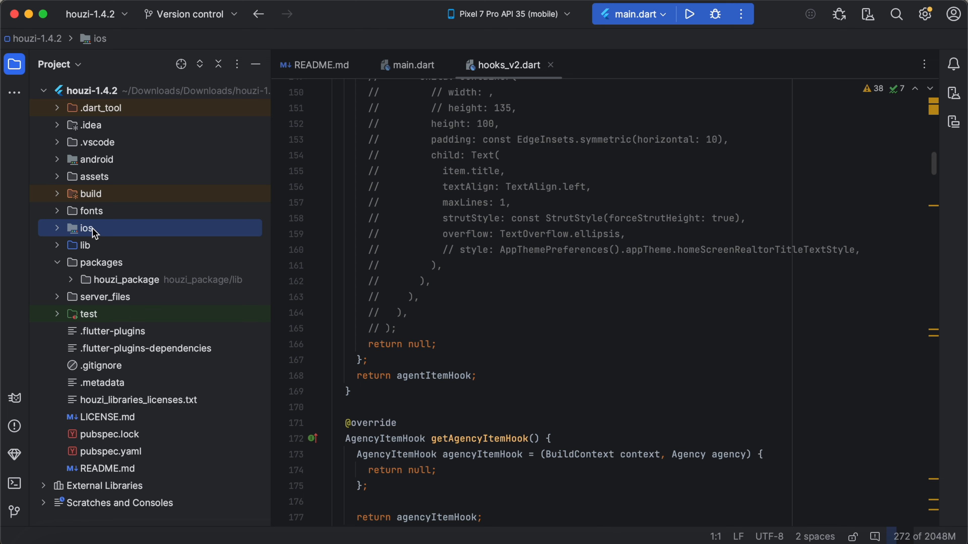
pyautogui.moveTo(61, 178)
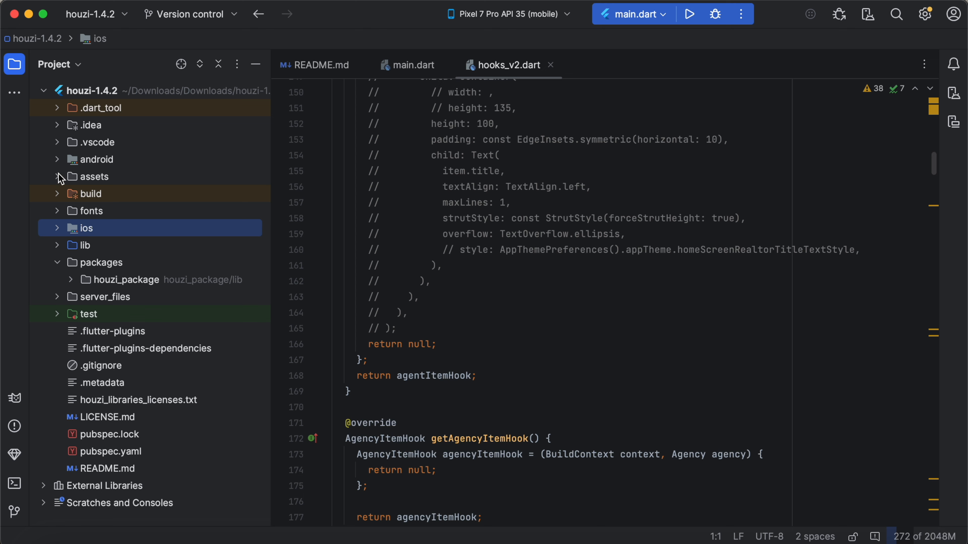
# Expand assets and read through configurations.json's colour settings.
pyautogui.click(93, 176)
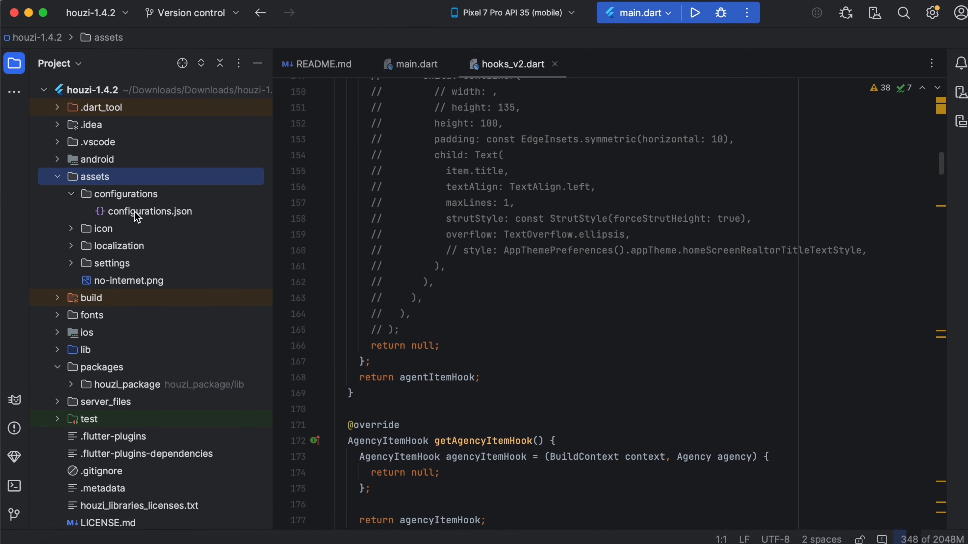
pyautogui.click(148, 211)
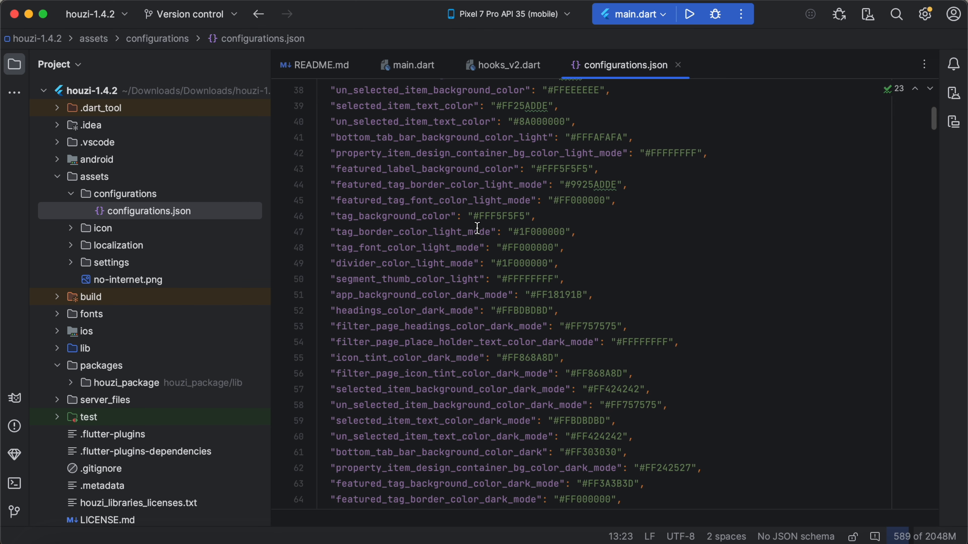
pyautogui.scroll(-3)
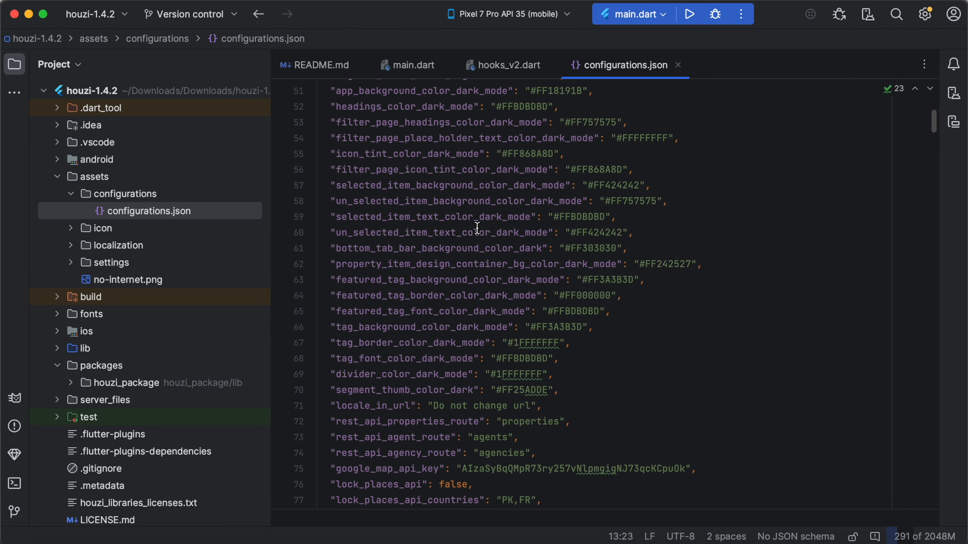
pyautogui.scroll(-3)
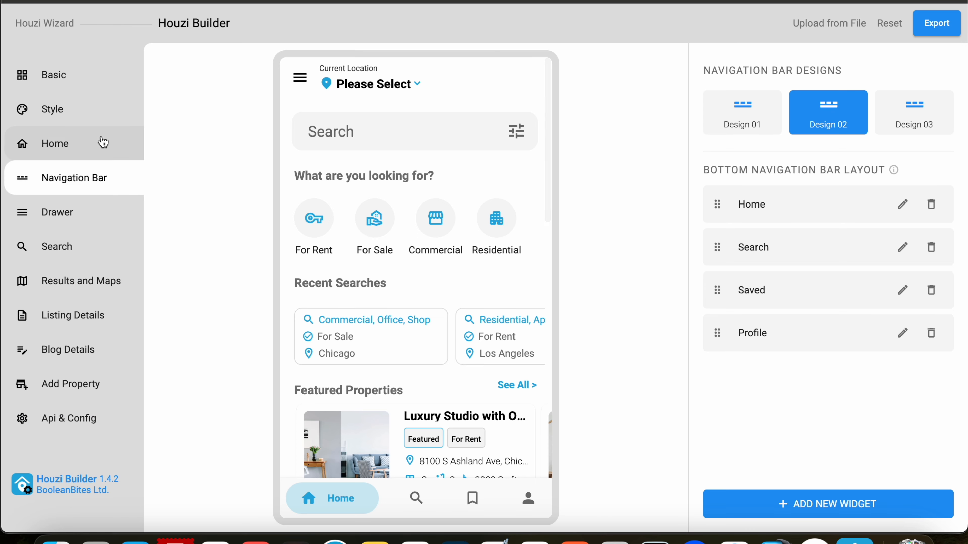
# Browse Houzi Builder's Home, Navigation Bar, Search, Results and Maps, Listing Details and Blog Details pages.
pyautogui.click(55, 143)
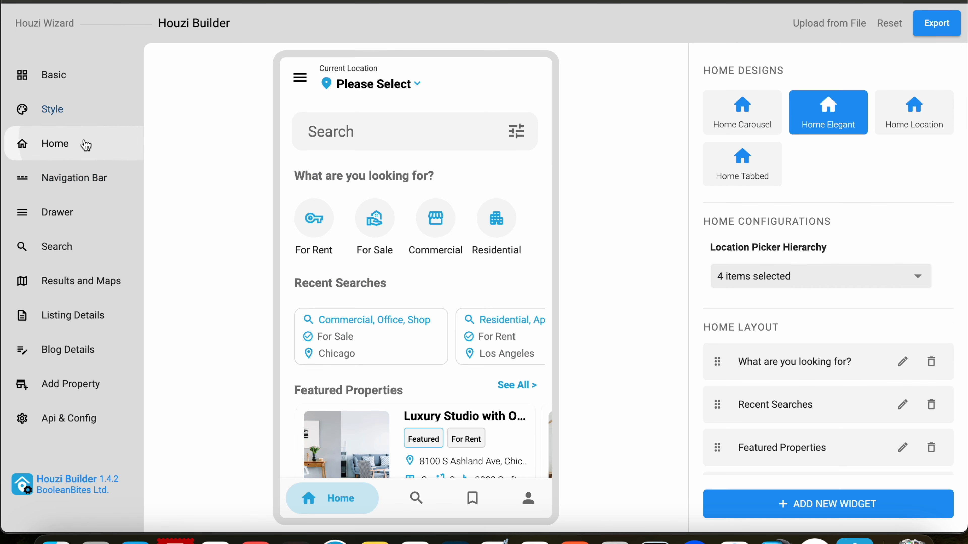
pyautogui.click(74, 178)
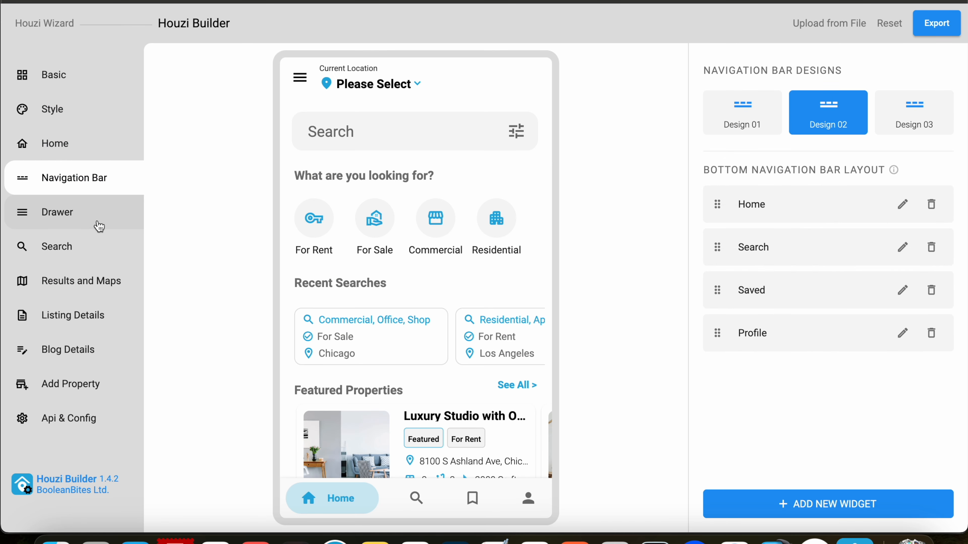
pyautogui.click(57, 212)
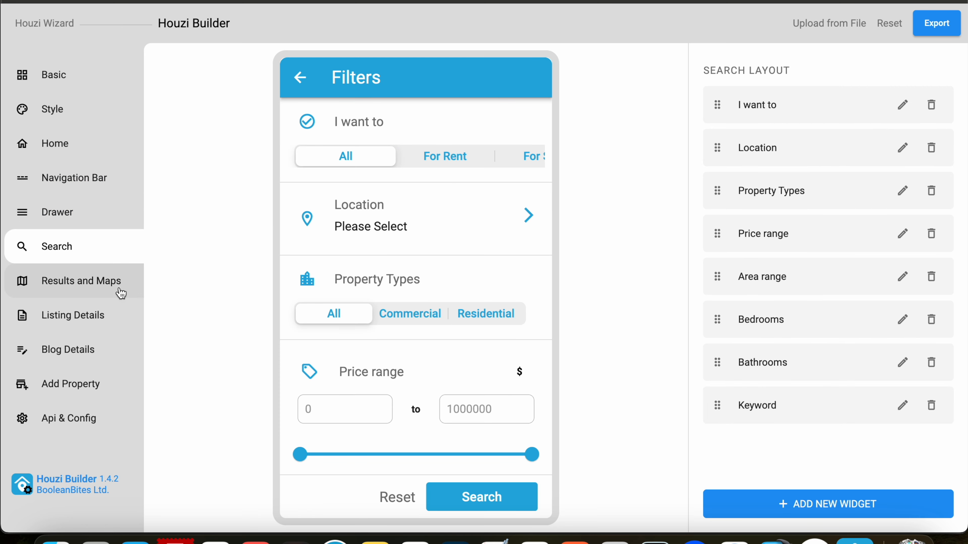
pyautogui.click(79, 281)
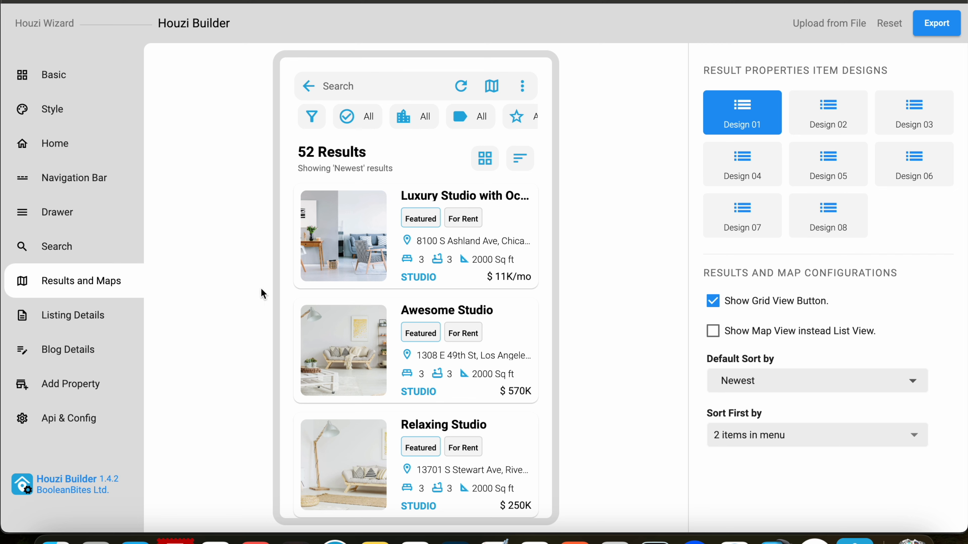
pyautogui.click(69, 315)
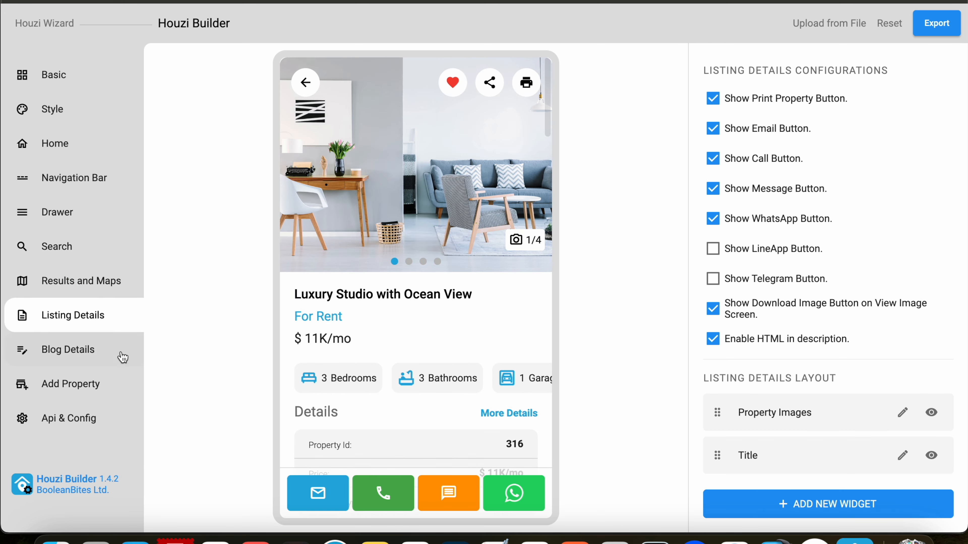
pyautogui.click(68, 349)
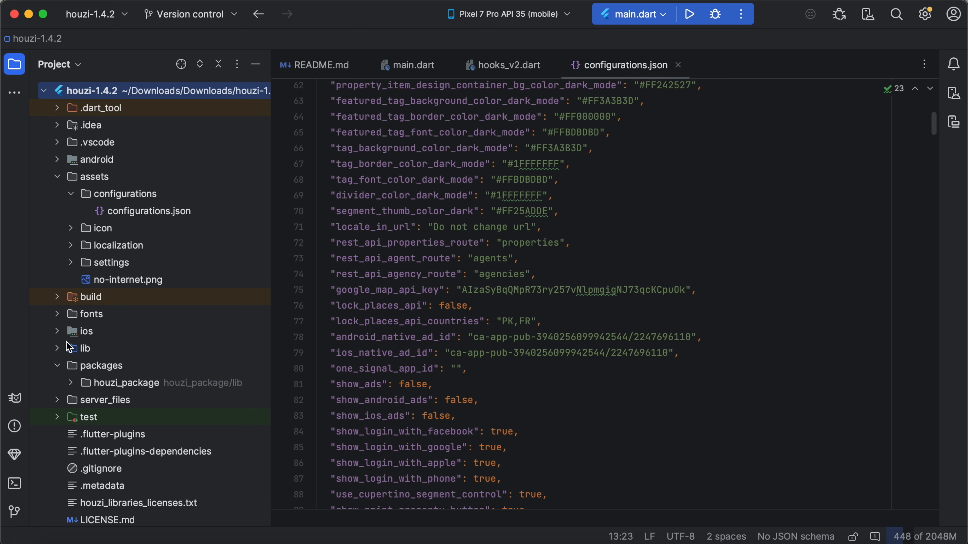
# Expand lib again and point out the native android and ios project folders.
pyautogui.click(85, 348)
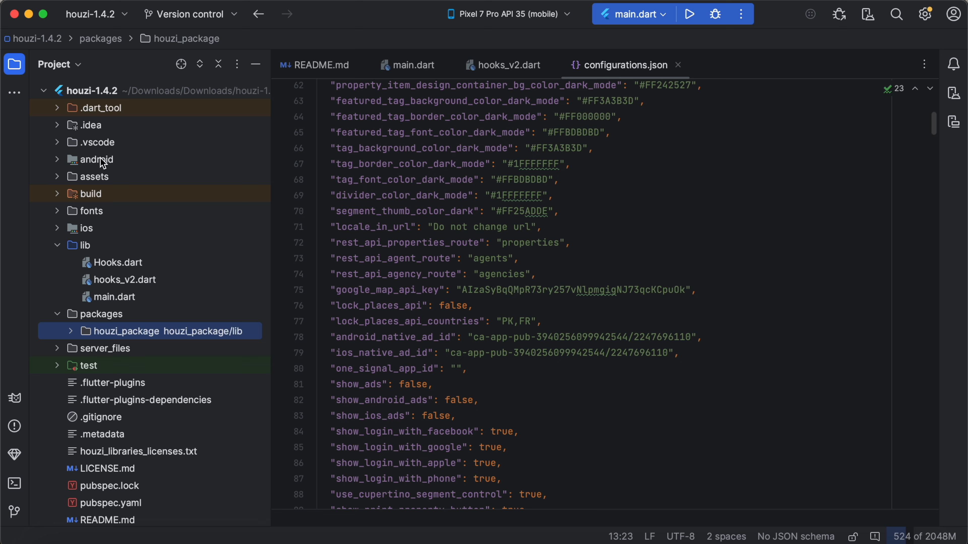
pyautogui.click(96, 159)
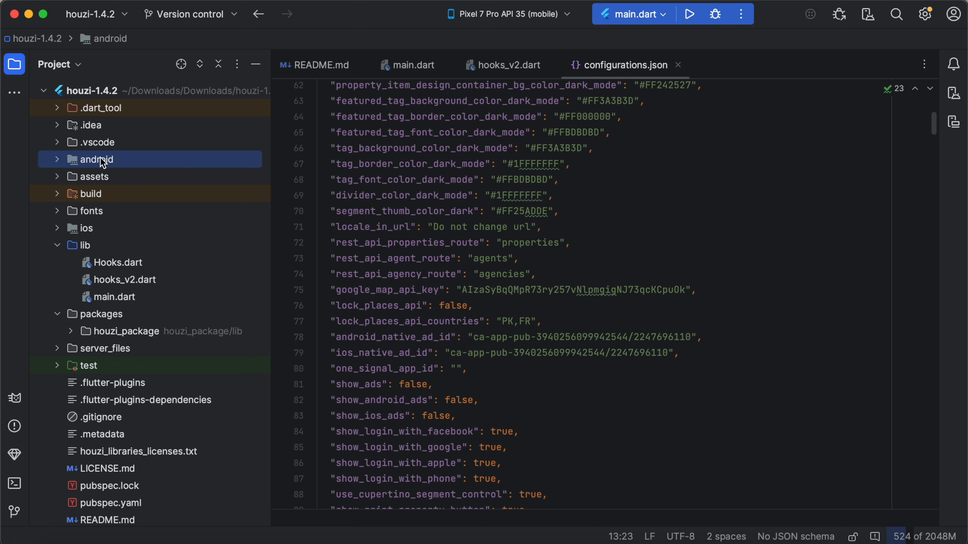
pyautogui.click(87, 228)
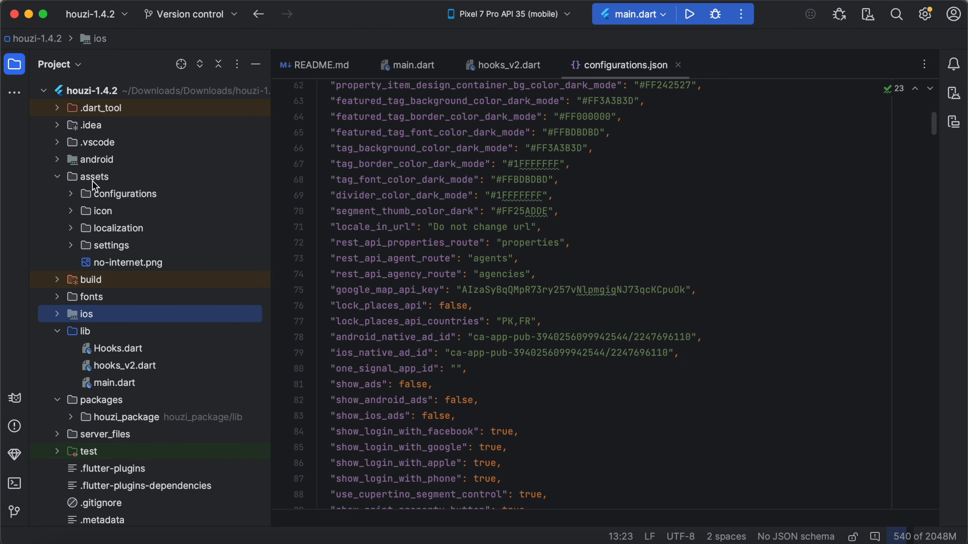
pyautogui.moveTo(114, 192)
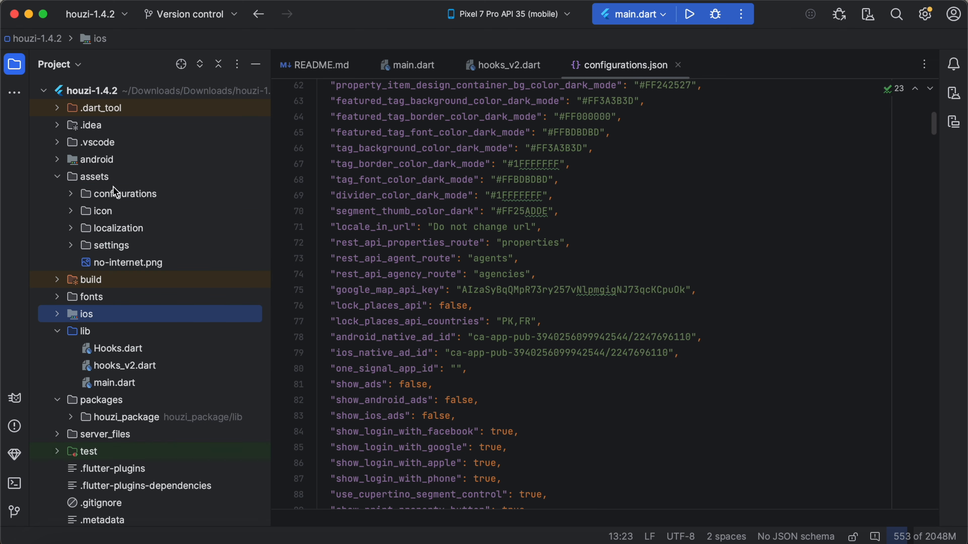
pyautogui.moveTo(109, 276)
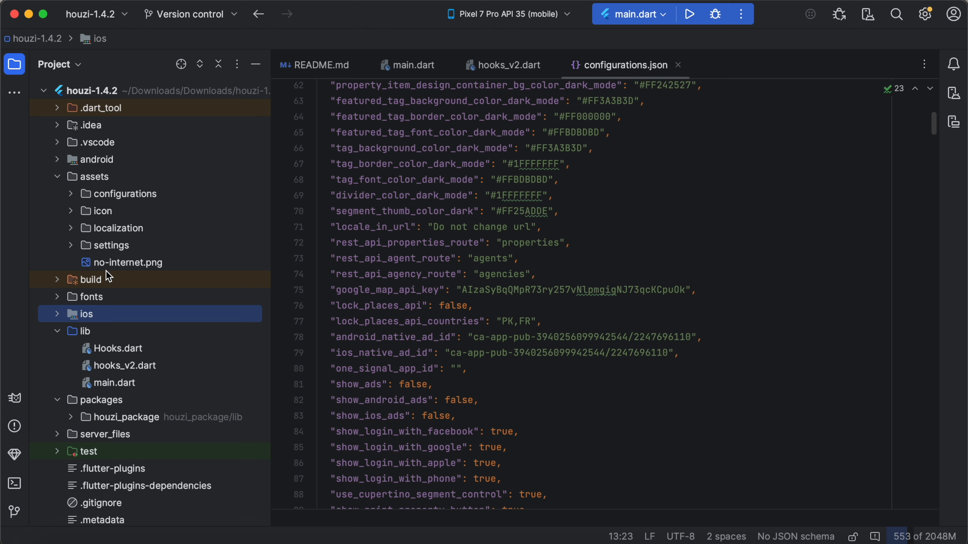